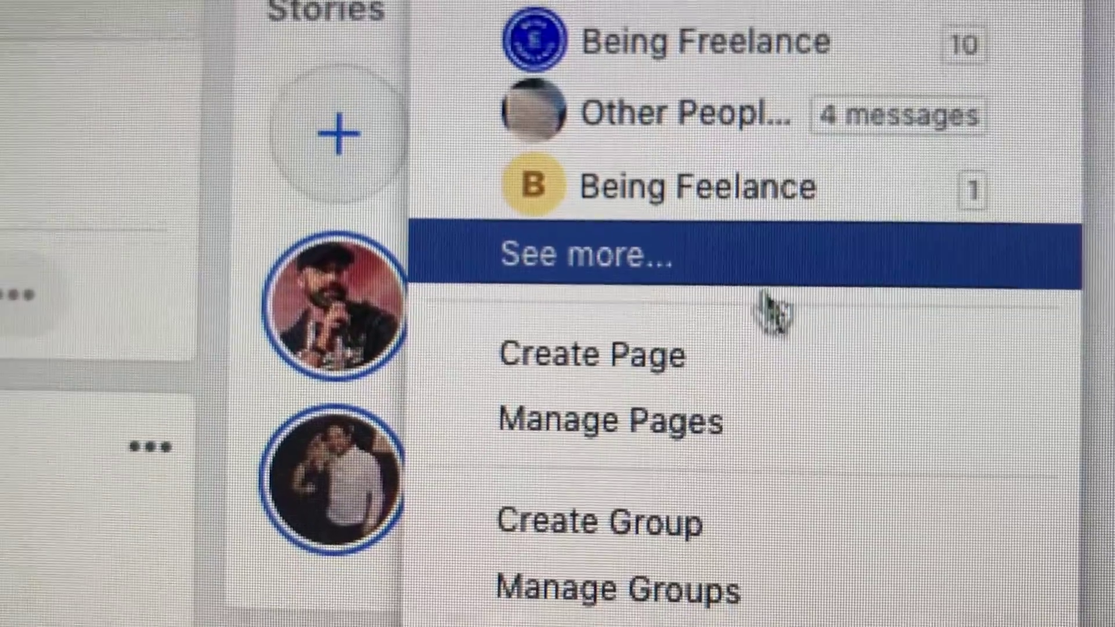
- Open the Create Group form and begin naming the group "Bein"
click(600, 526)
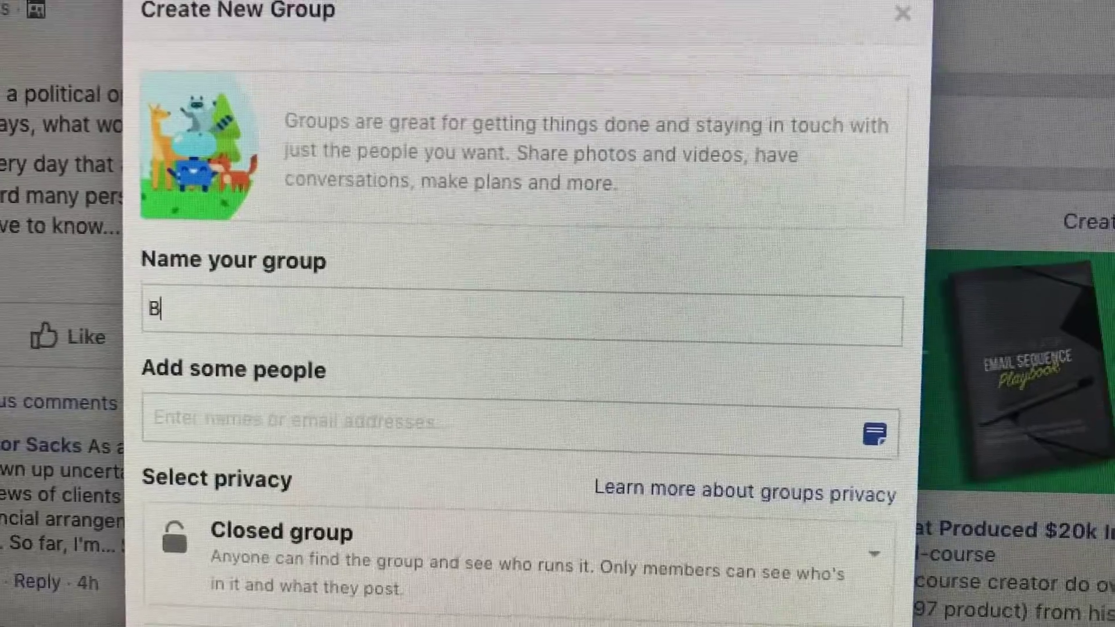
text(ein)
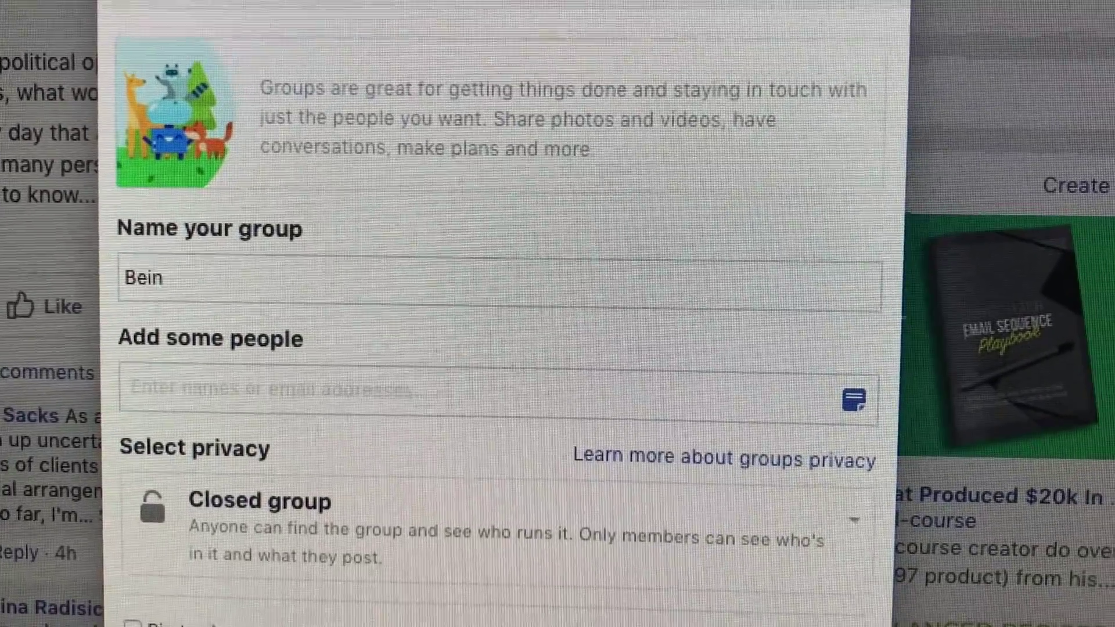